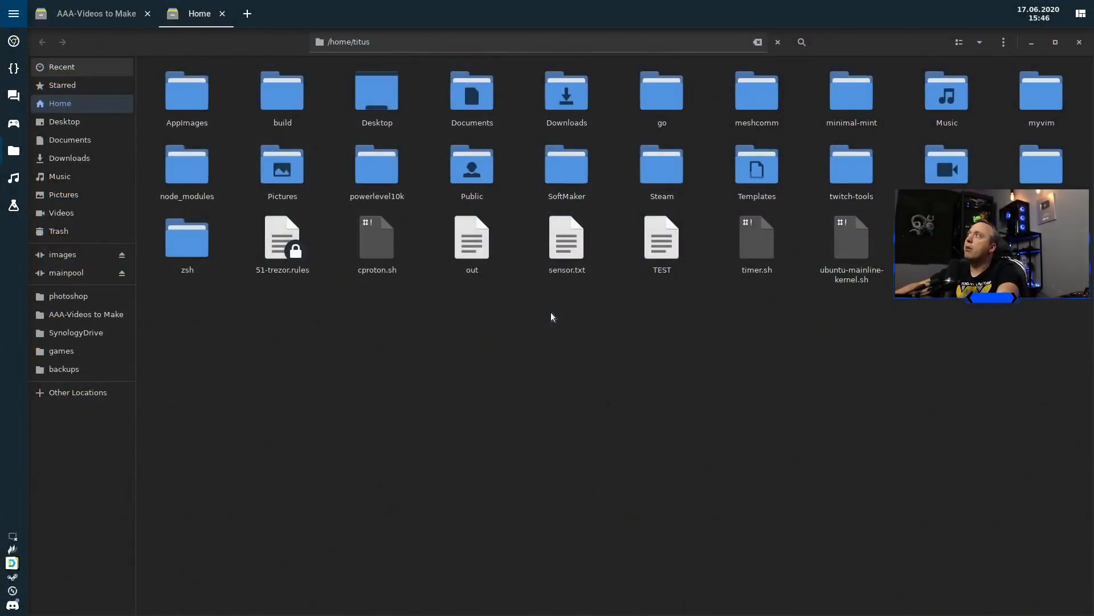
Show the home folder in Nemo with a new untitled Kdenlive project tiled beside it
click(247, 13)
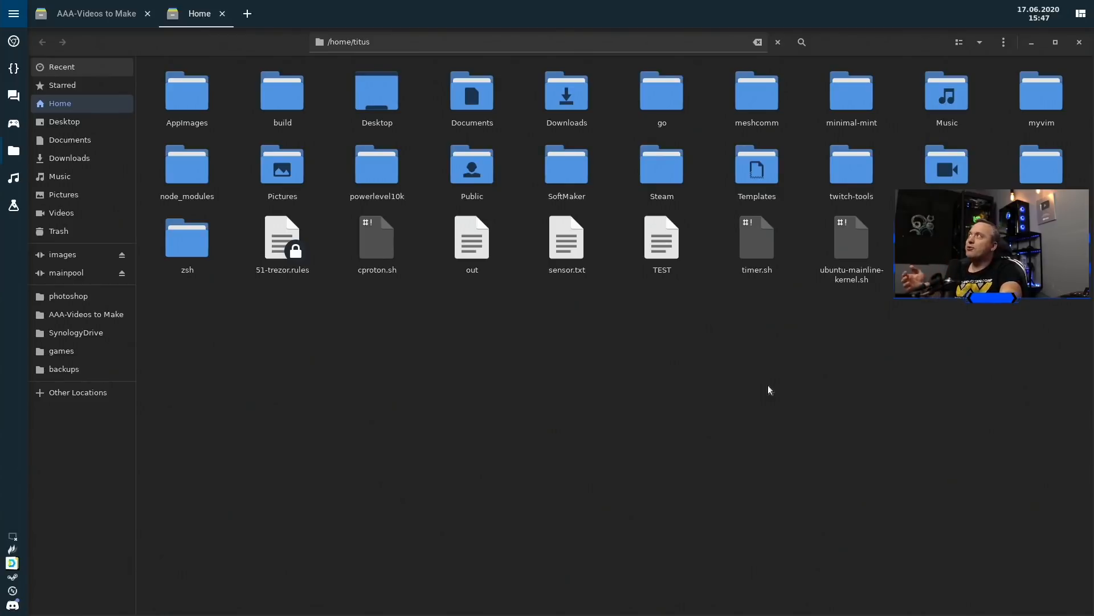
click(222, 13)
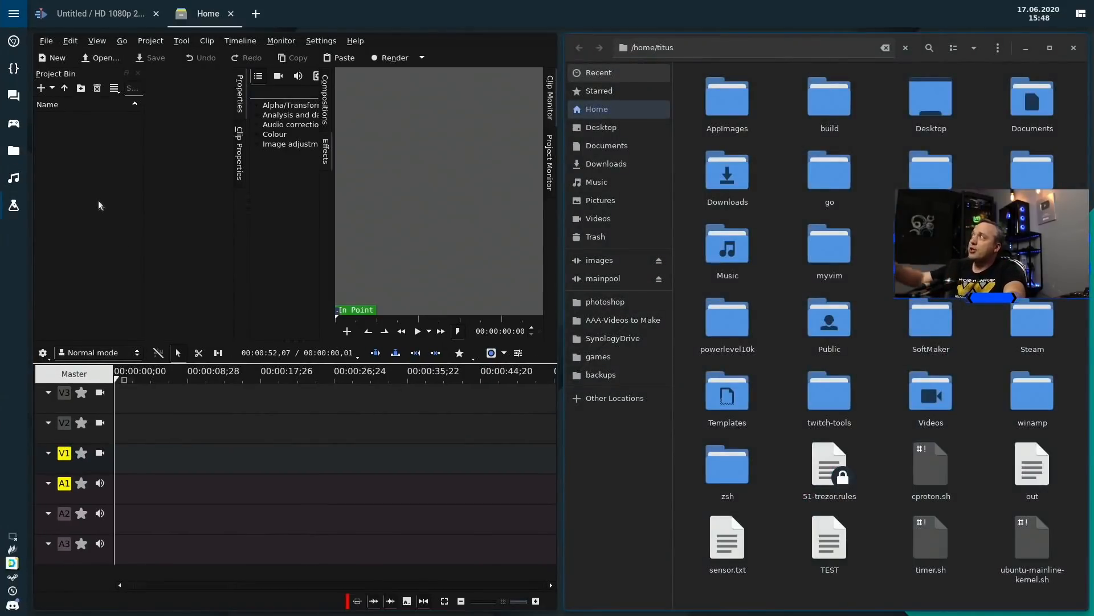
Launch Lutris beside Kdenlive, replacing Nemo and listing Grand Theft Auto V
click(230, 13)
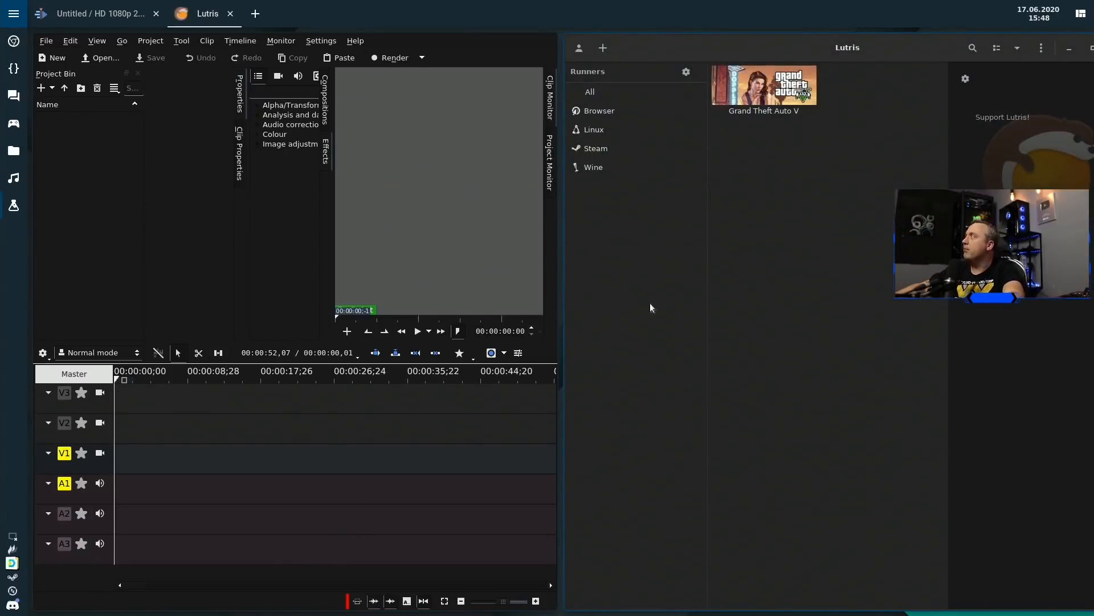
click(230, 13)
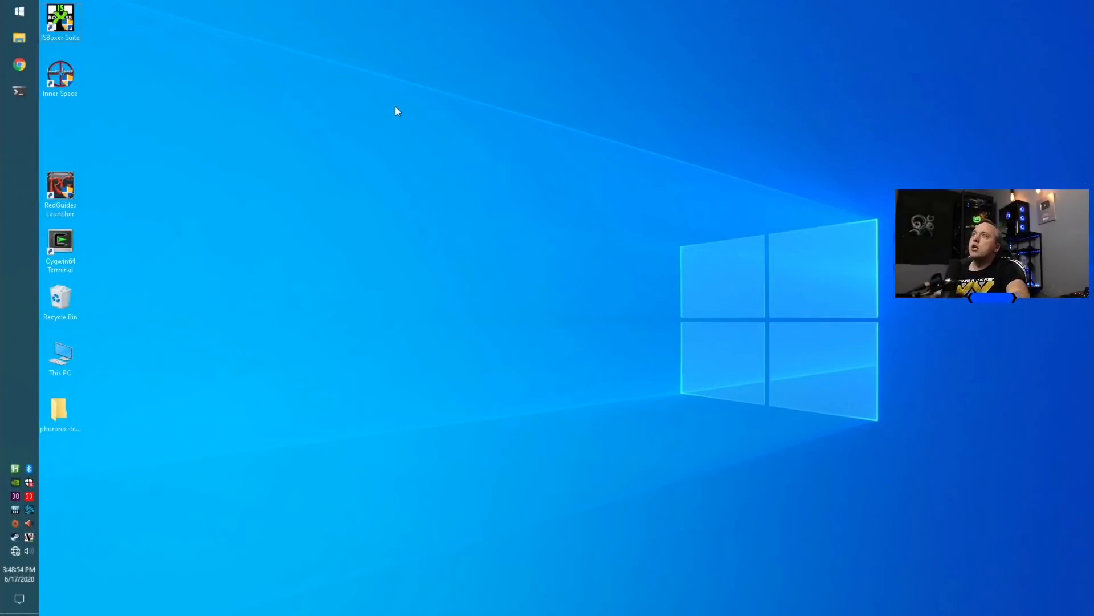
mouse_move(411, 185)
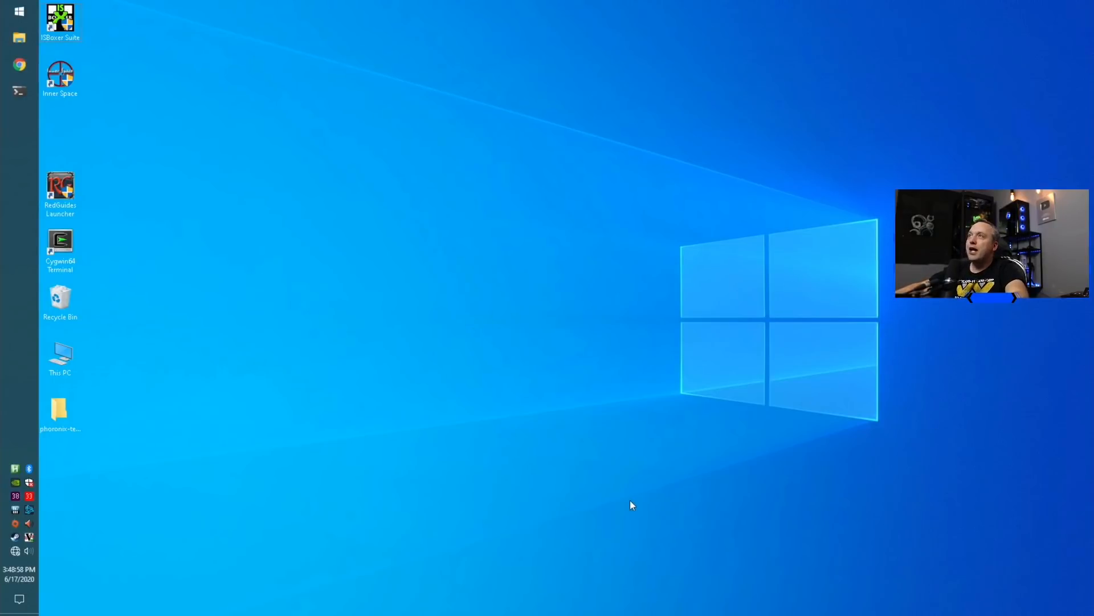
mouse_move(499, 205)
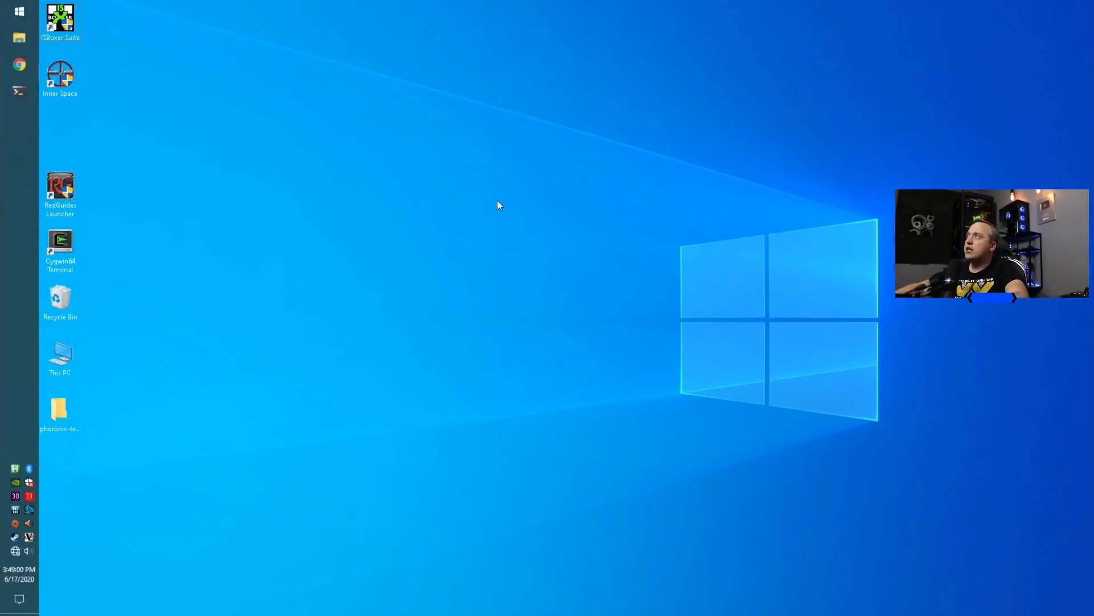
Bring up the Windows 10 taskbar context menu offering Task Manager
click(59, 240)
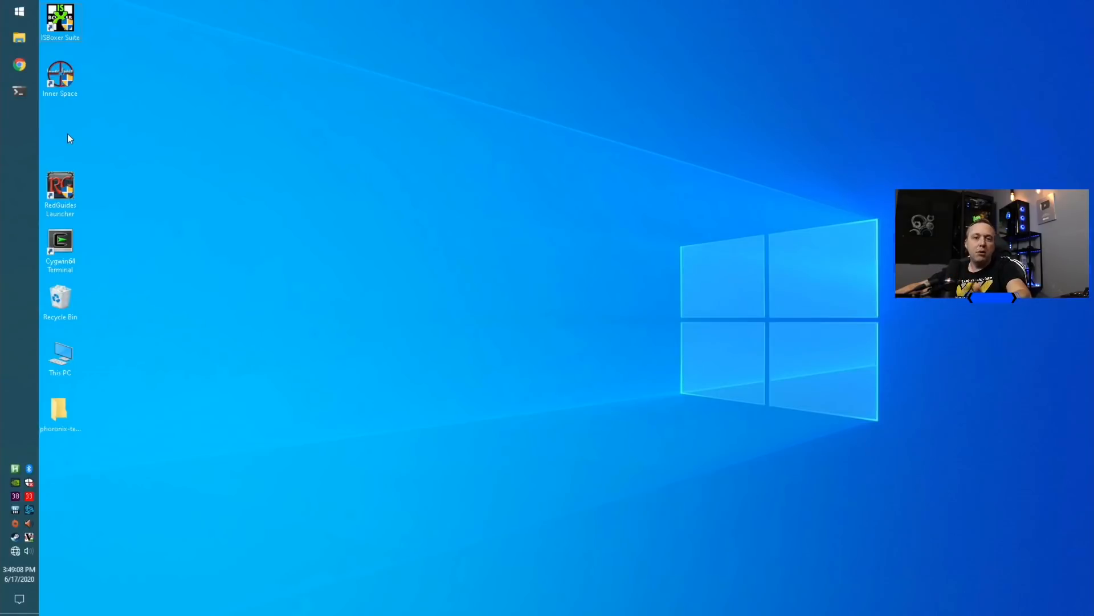
mouse_move(274, 230)
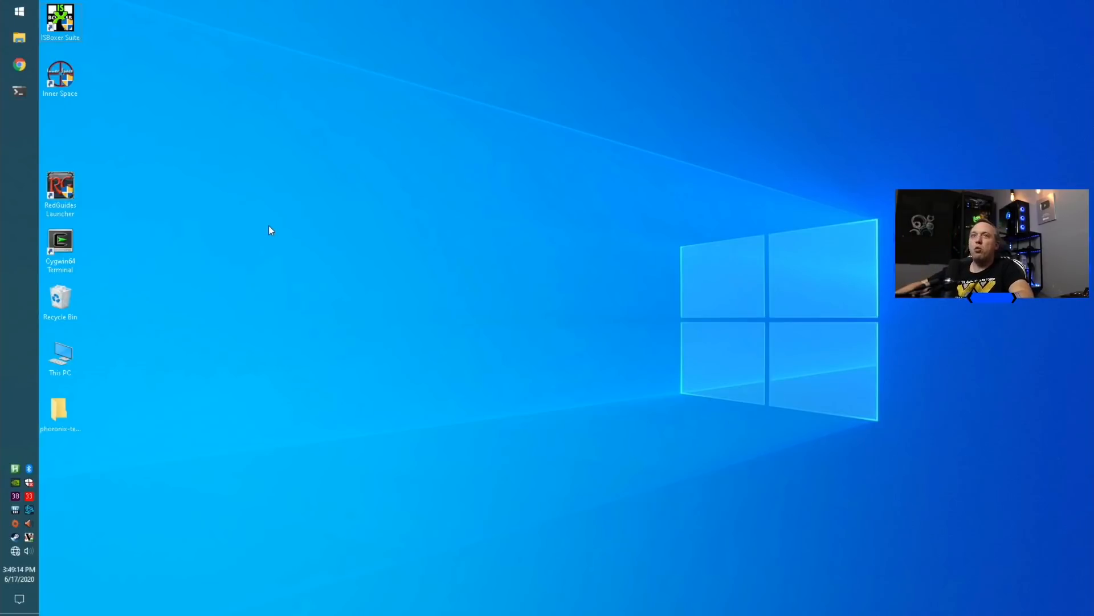
mouse_move(264, 234)
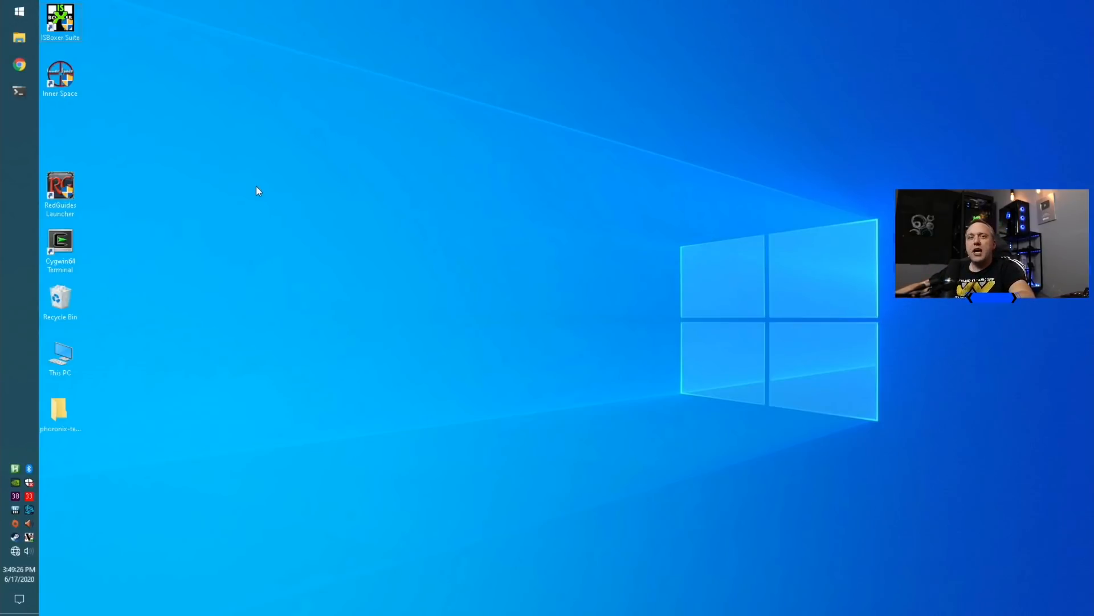
mouse_move(228, 153)
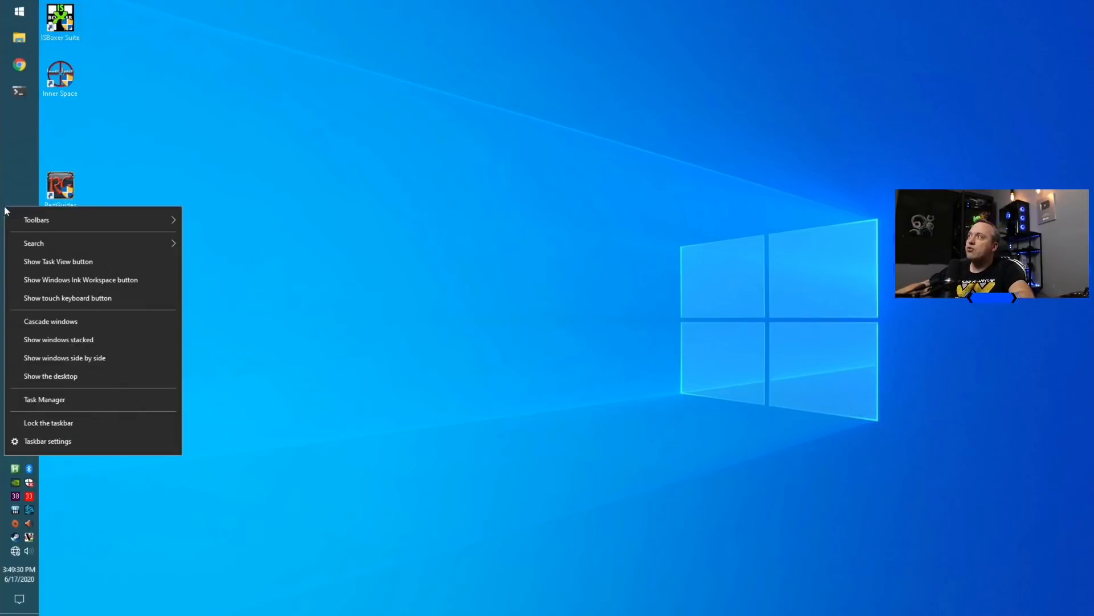
Review the Ryzen 5 2400G CPU figures in Task Manager's Performance view, then close it
click(44, 399)
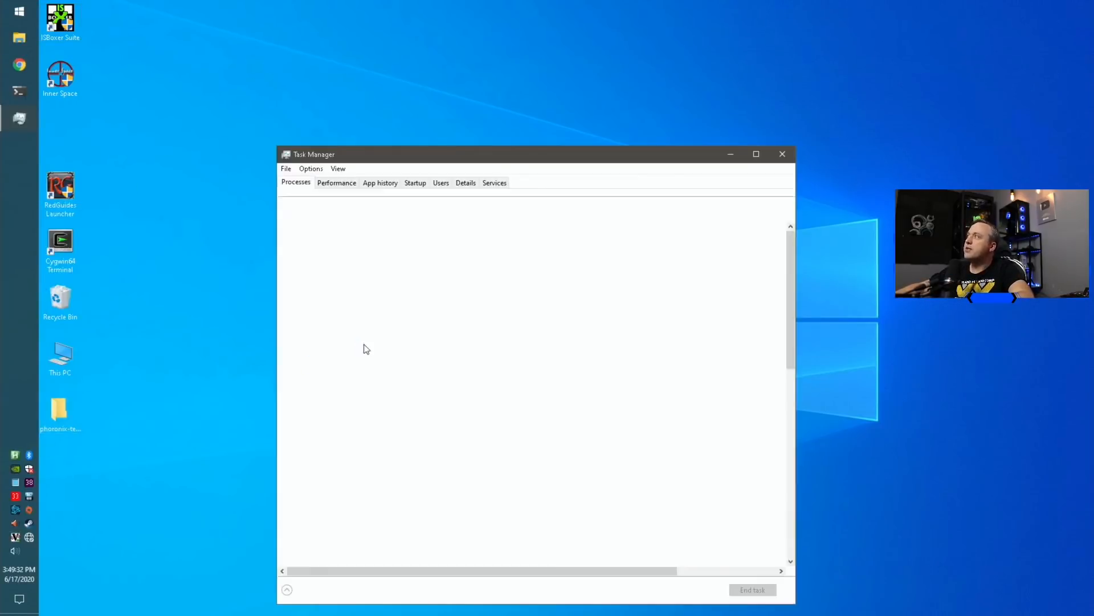
click(337, 182)
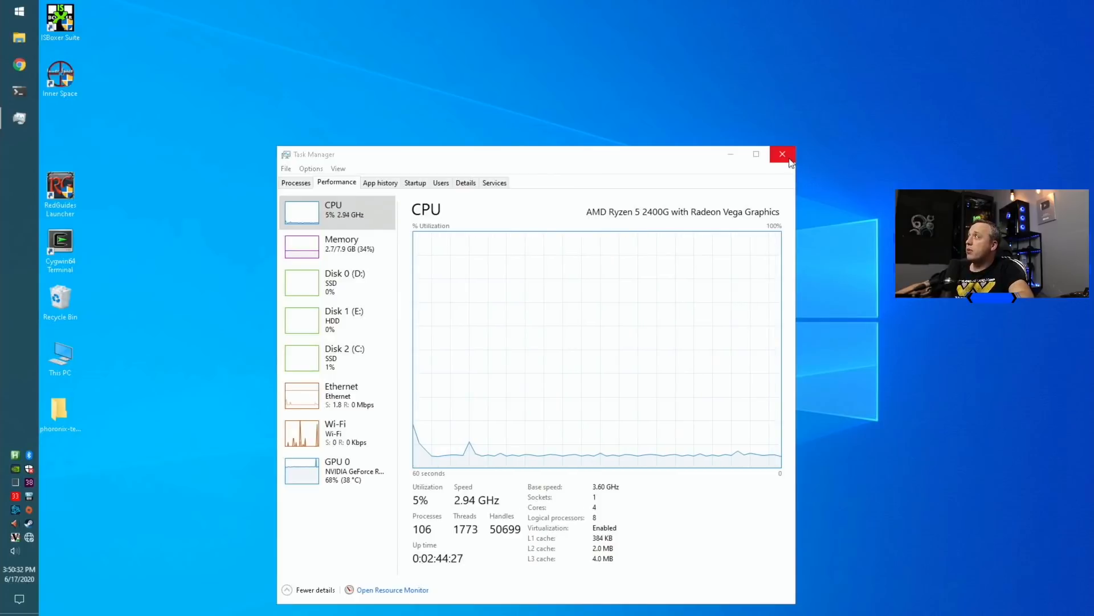
click(781, 153)
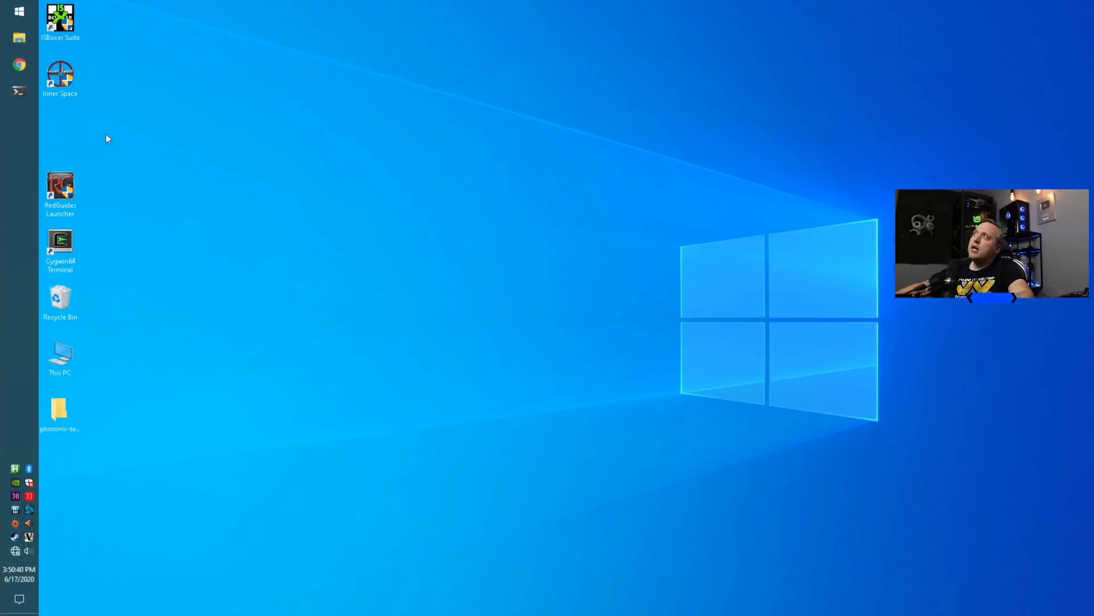
mouse_move(25, 153)
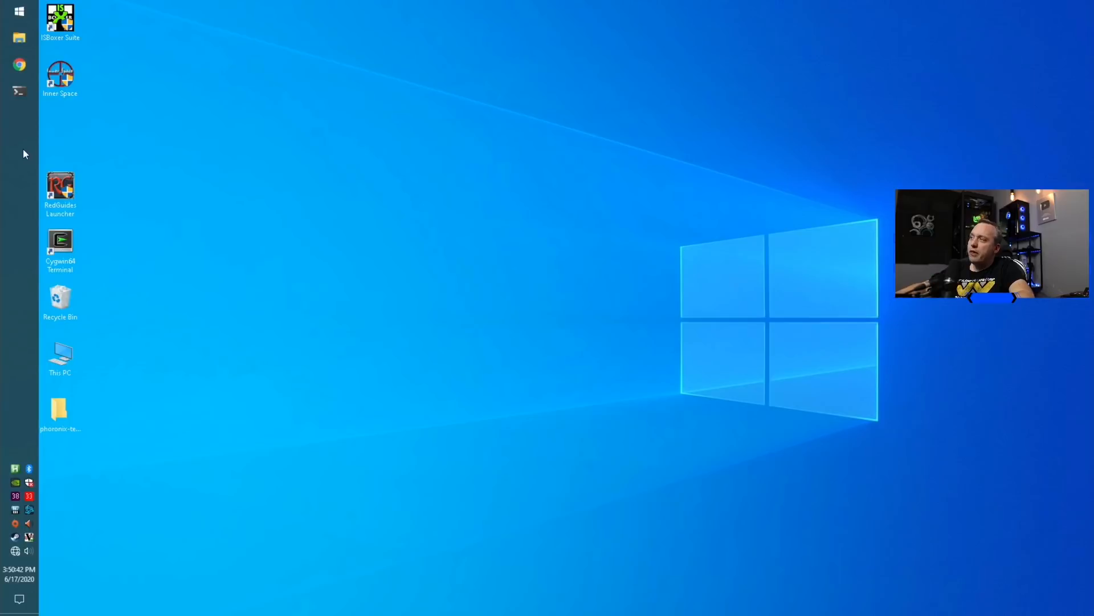
mouse_move(389, 392)
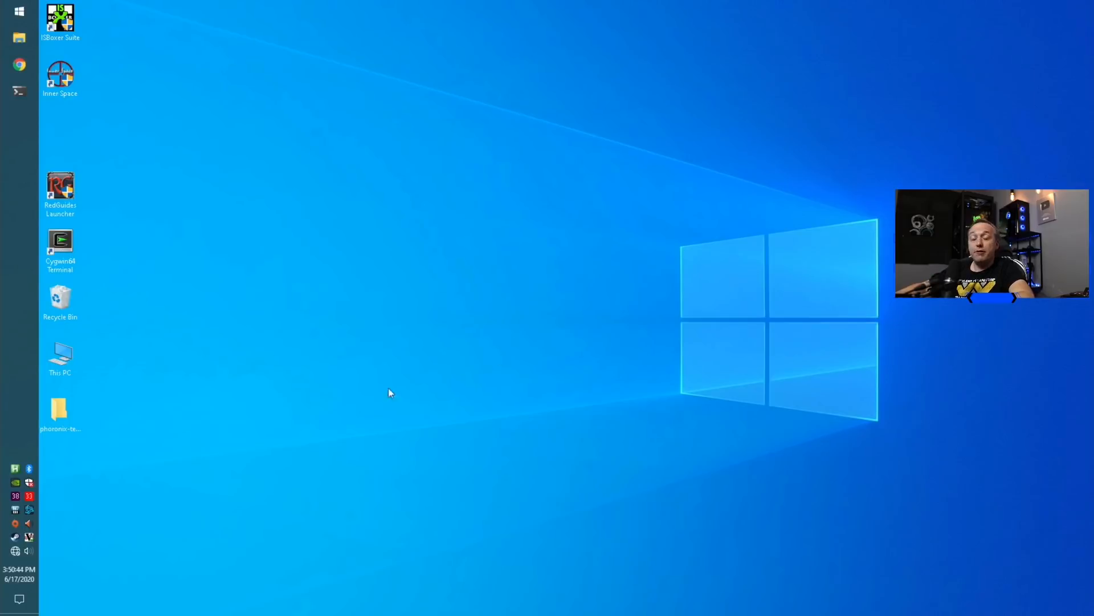
mouse_move(373, 270)
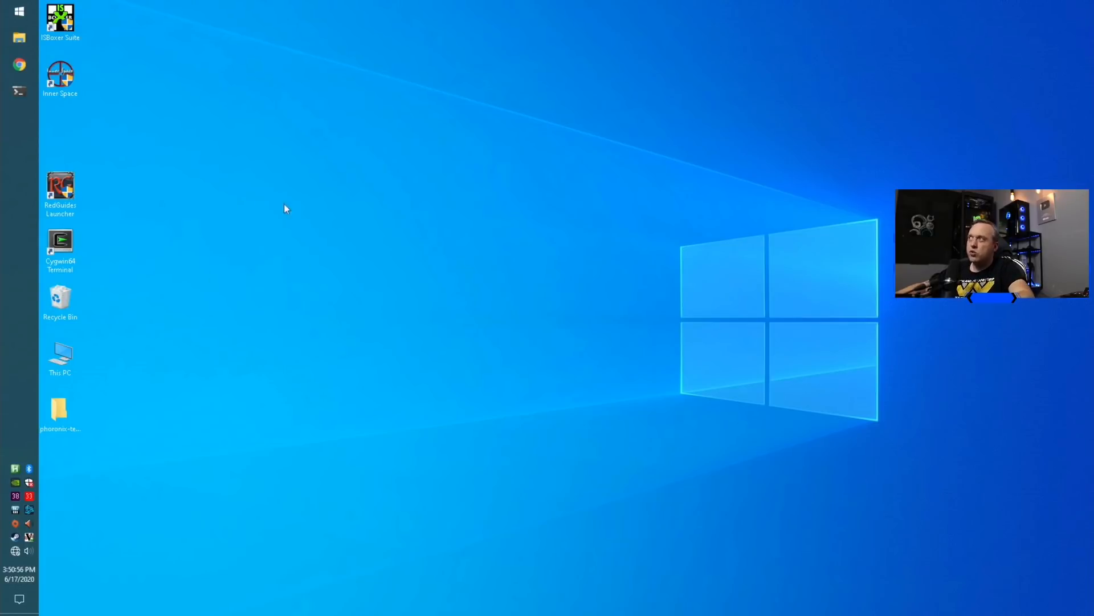
mouse_move(360, 383)
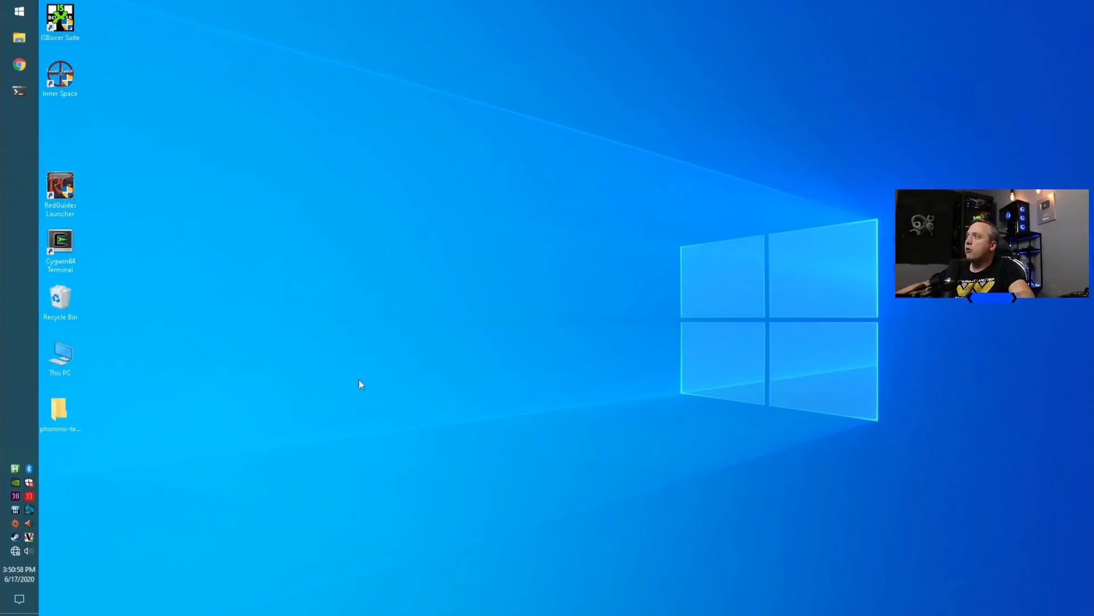
mouse_move(121, 315)
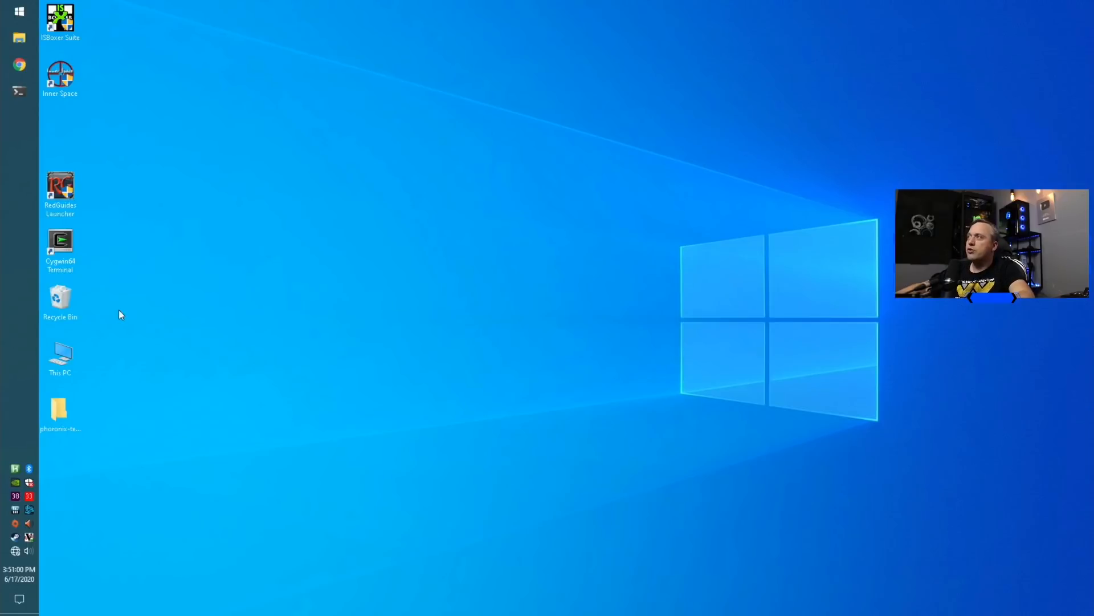
mouse_move(115, 310)
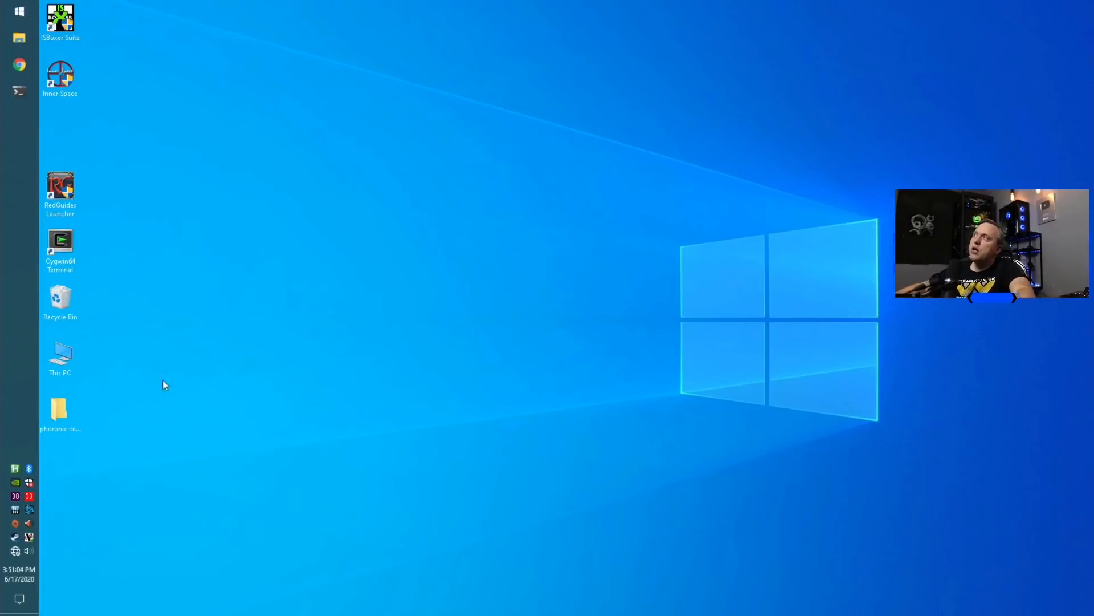
mouse_move(225, 346)
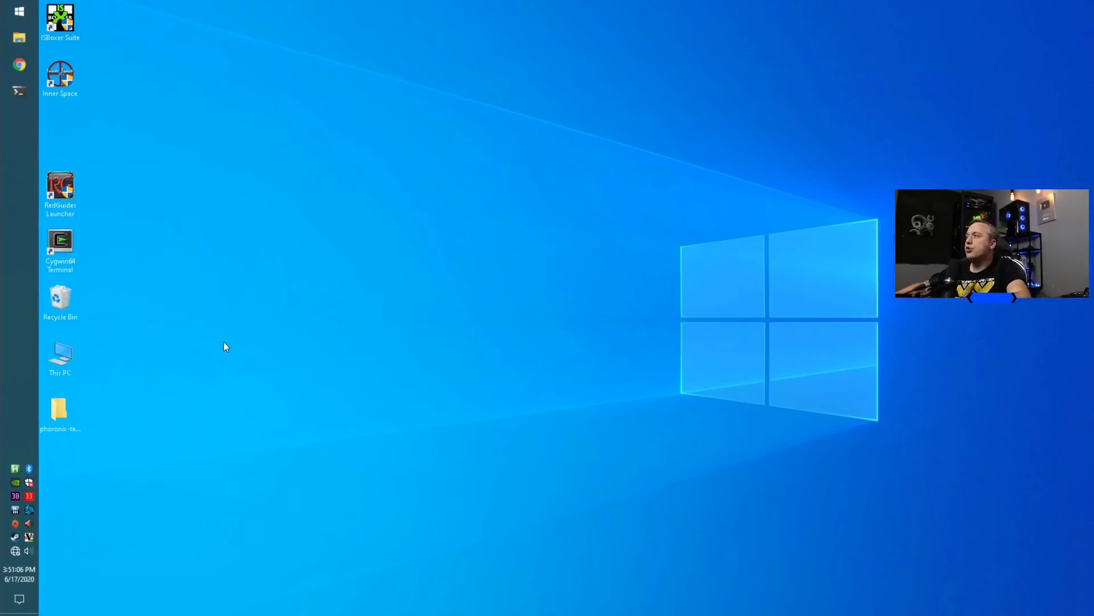
mouse_move(17, 463)
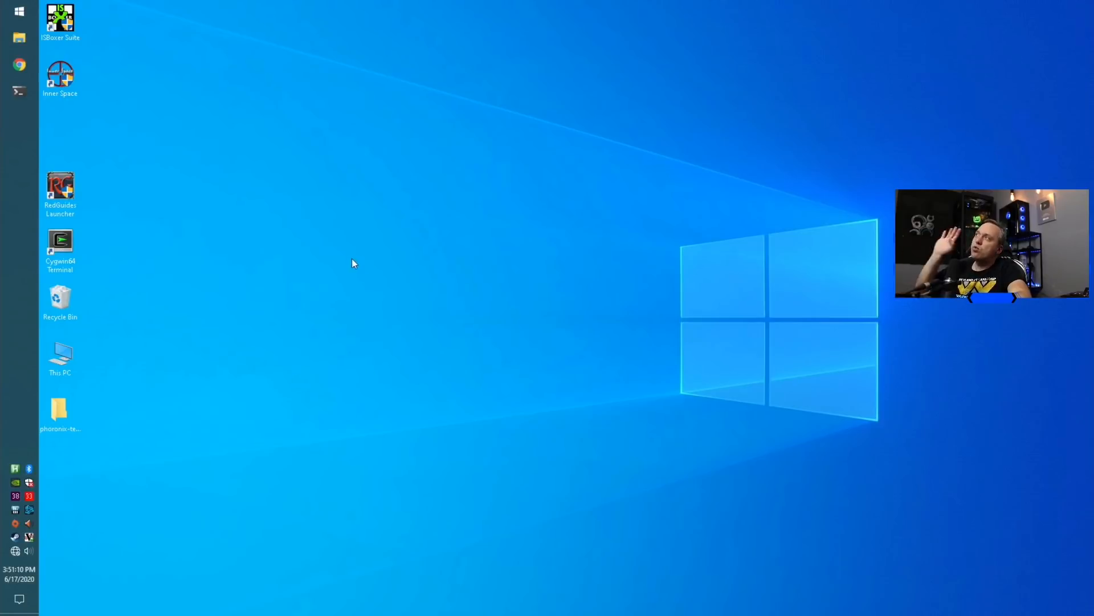
mouse_move(343, 253)
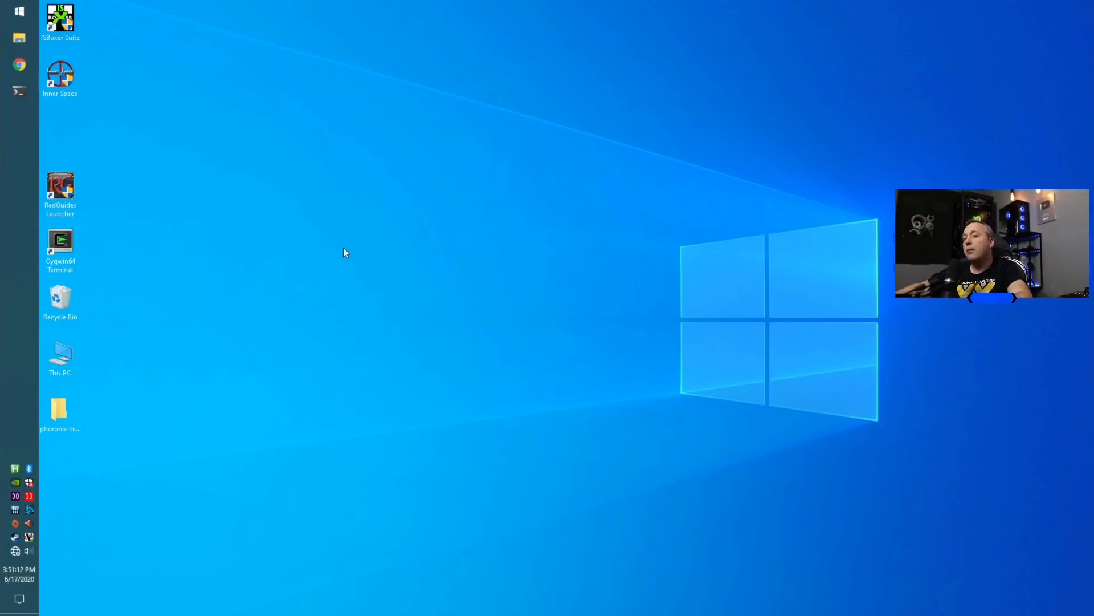